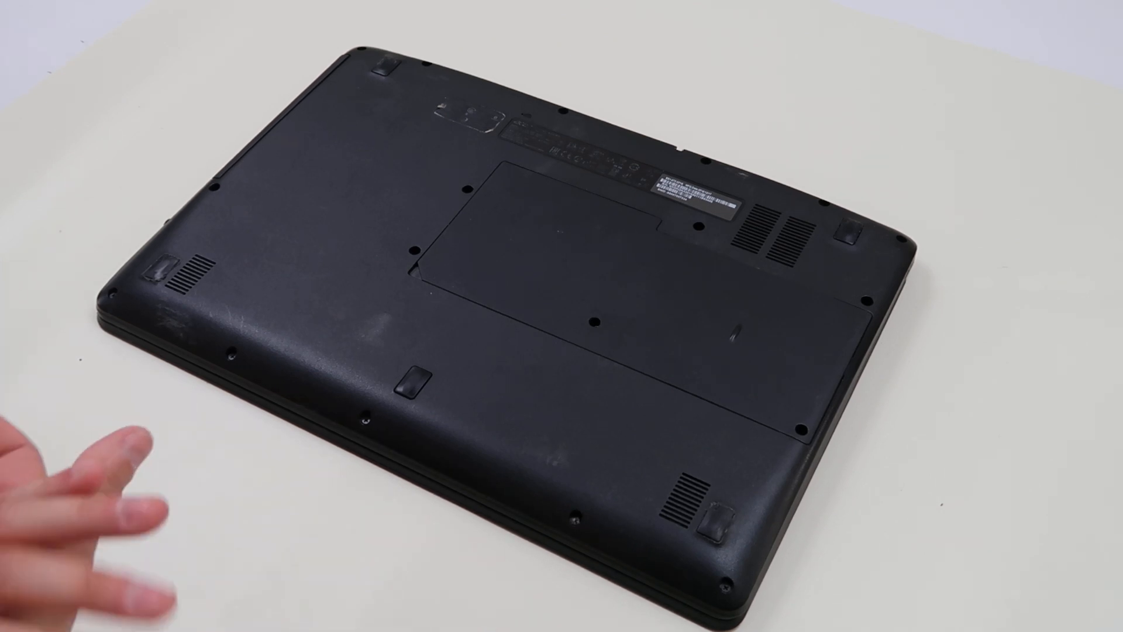
pyautogui.moveTo(94, 502)
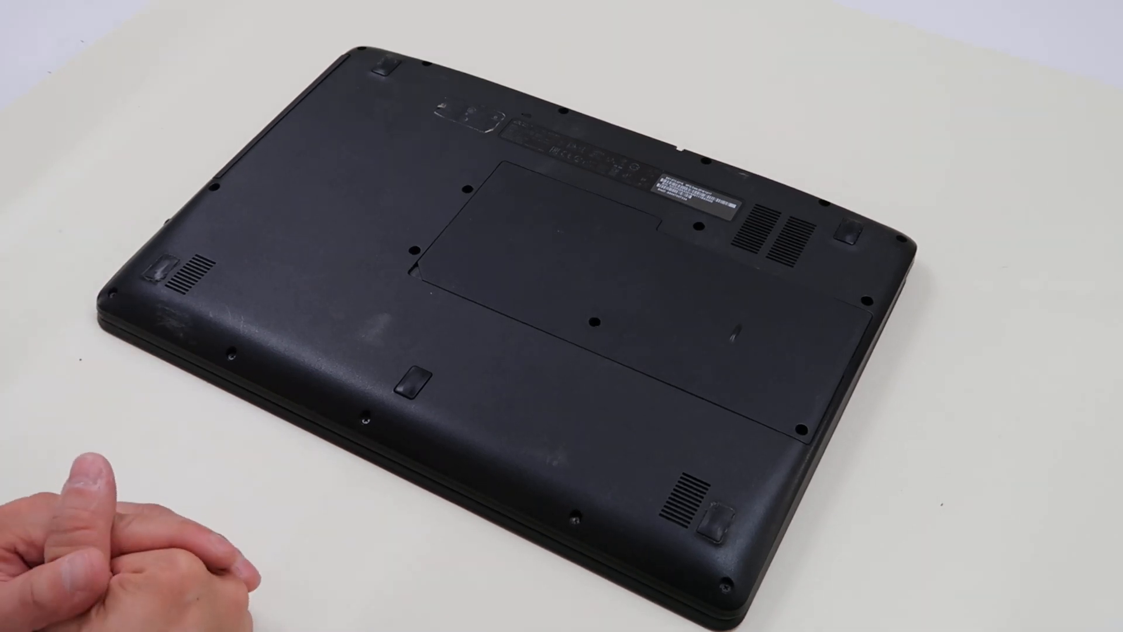